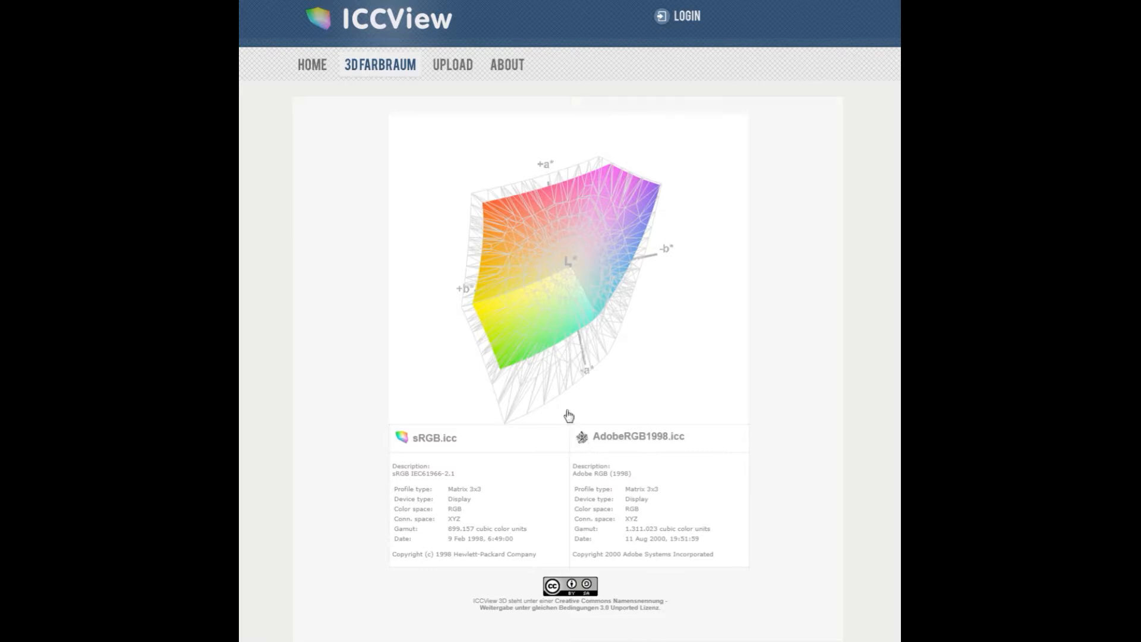
- Orbit the sRGB vs AdobeRGB1998 gamut plot to inspect it from several sides and above
left_click_drag(568, 415, 606, 311)
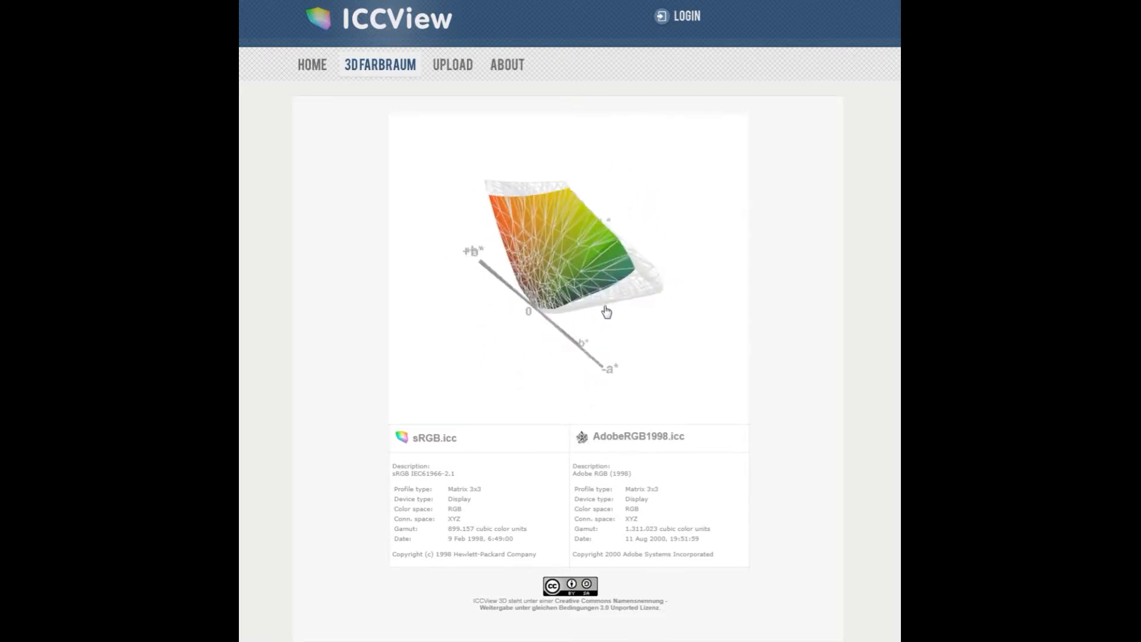
left_click_drag(606, 312, 523, 360)
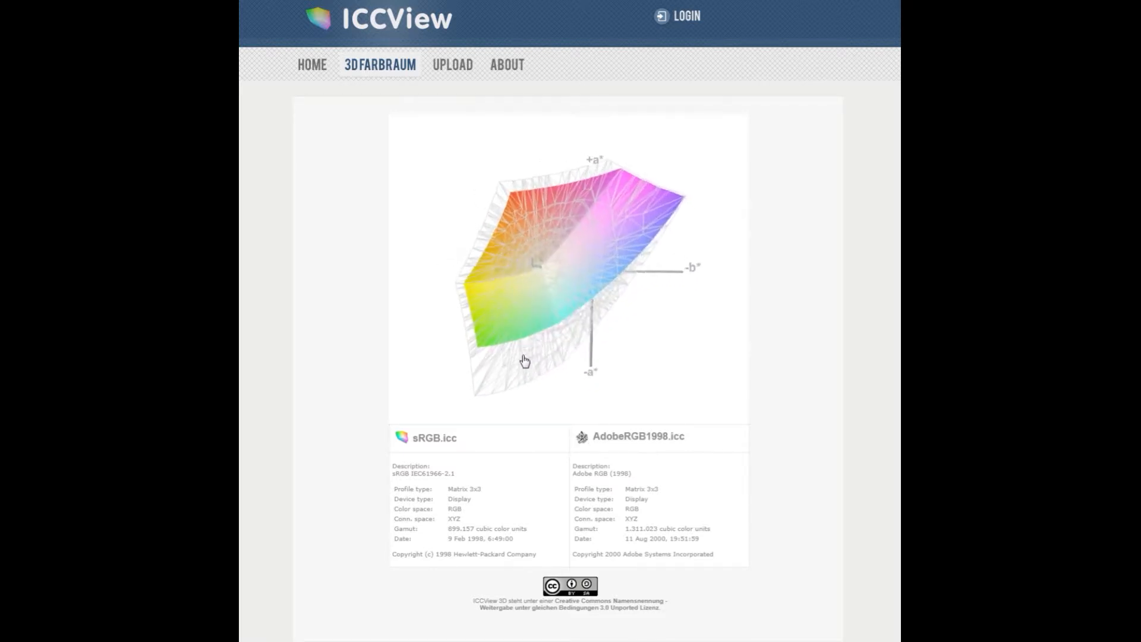
left_click_drag(524, 360, 569, 377)
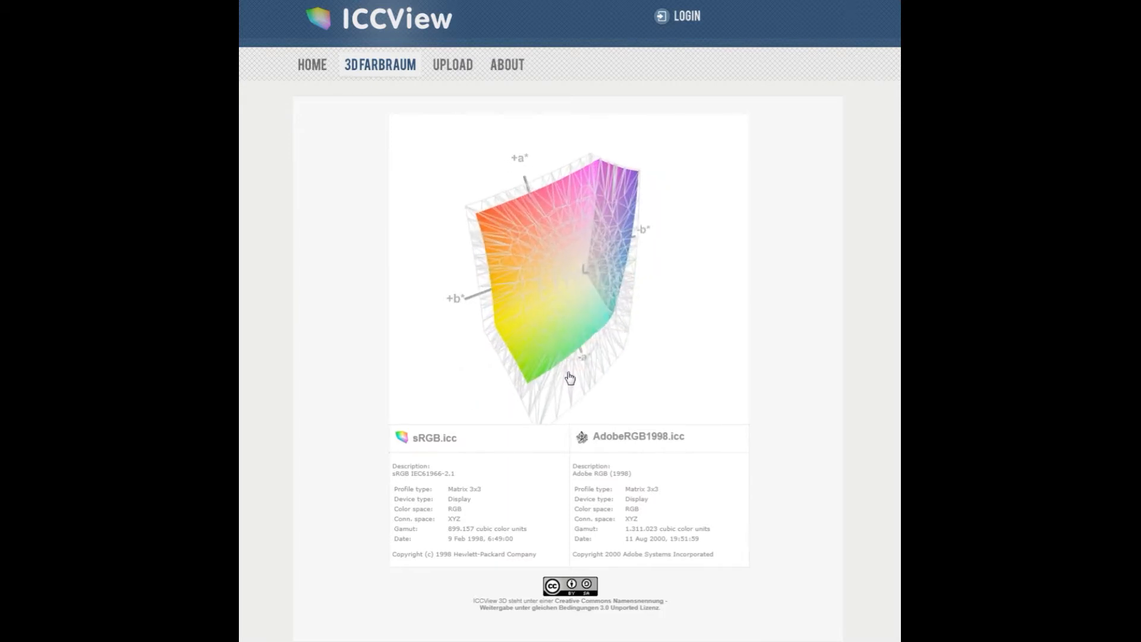
left_click_drag(569, 377, 557, 378)
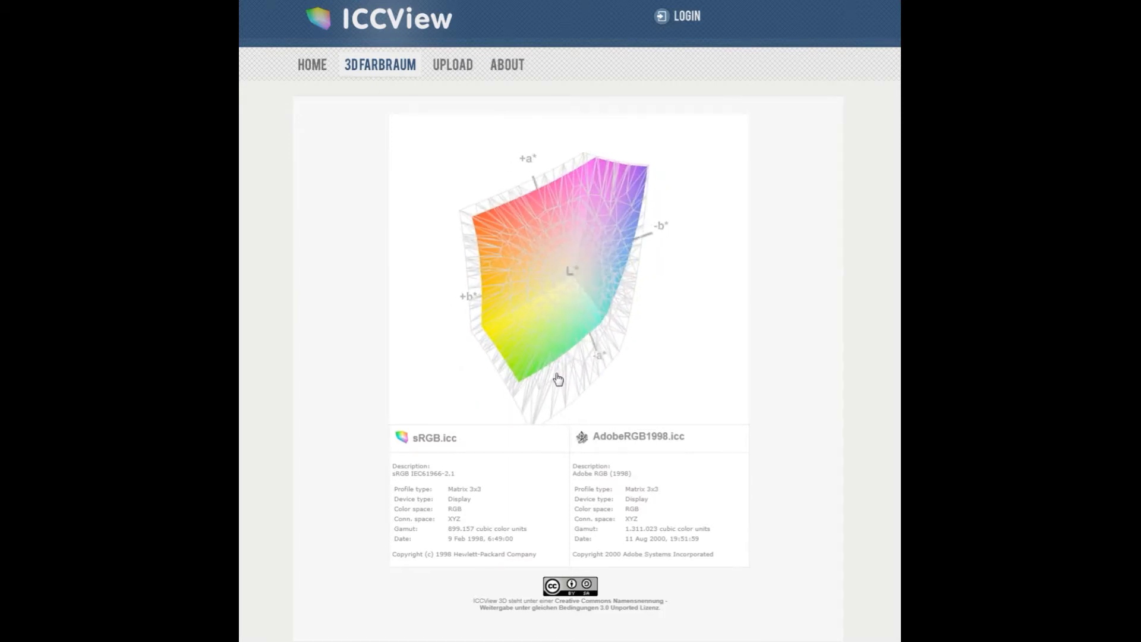
left_click_drag(556, 378, 560, 277)
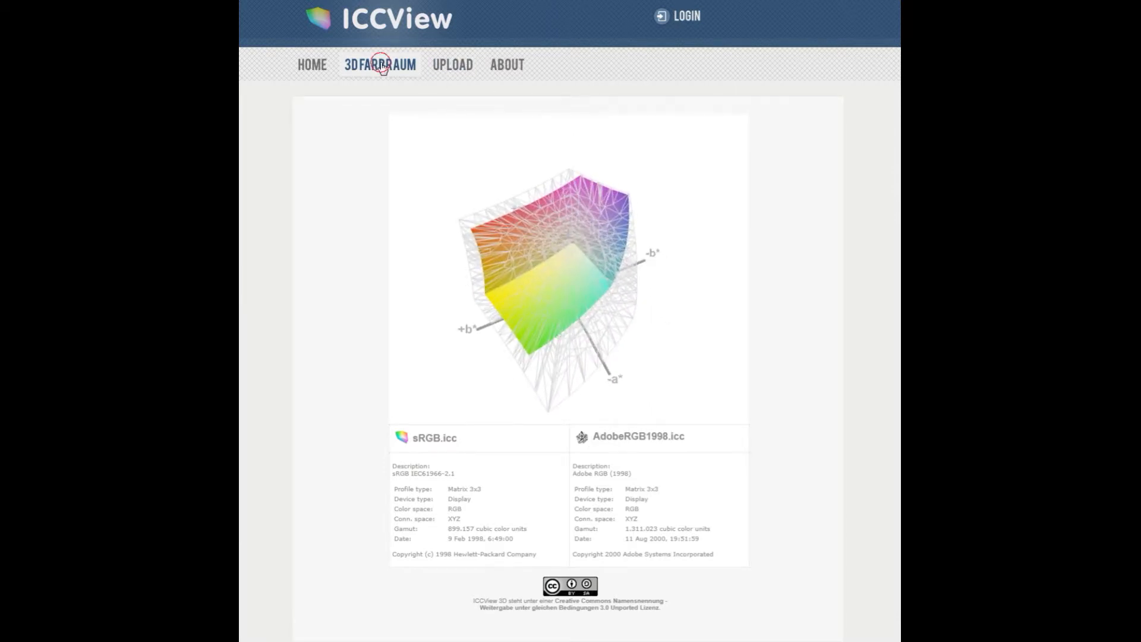
- Set Farbraum 1 to the uploaded CN_PRO-2000 printer profile and recompute the 3D comparison against AdobeRGB1998
left_click(381, 64)
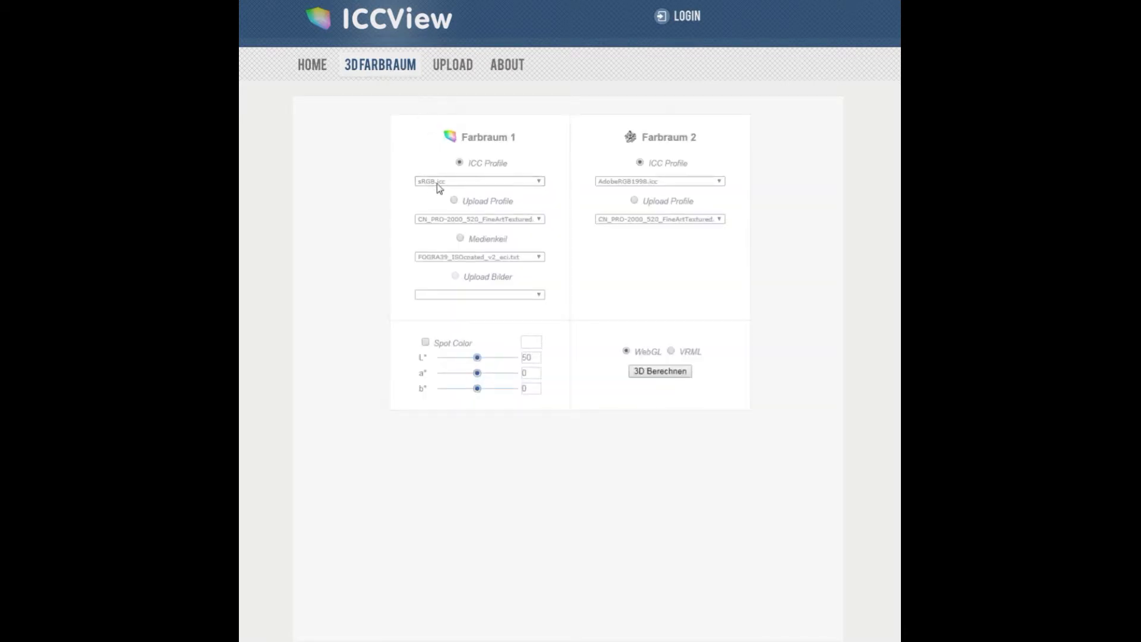
mouse_move(453, 65)
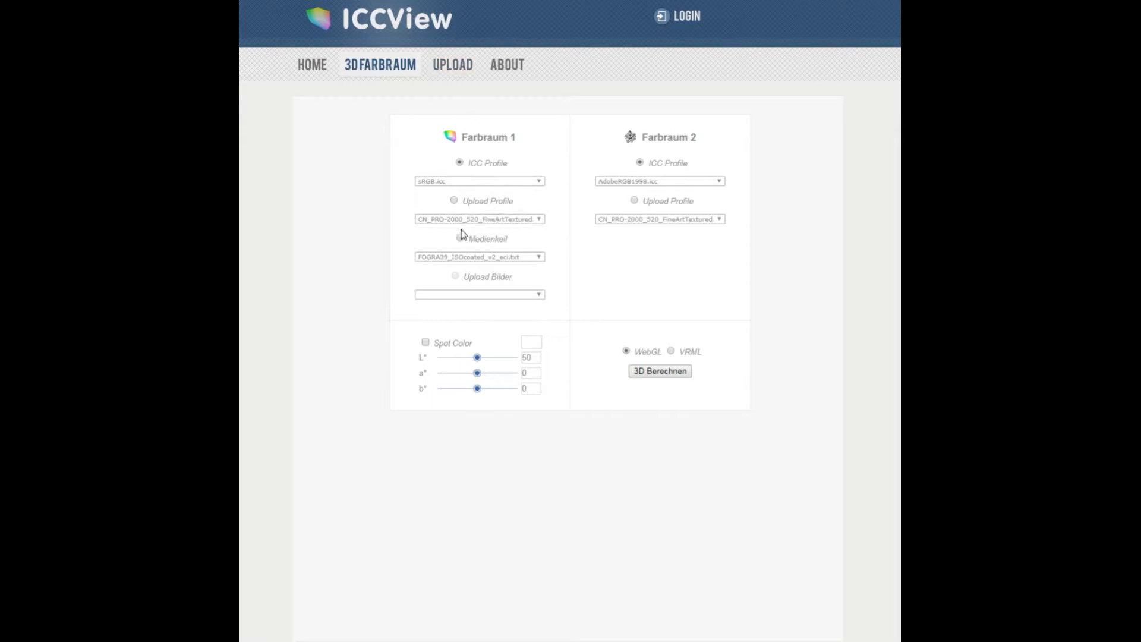
left_click(454, 201)
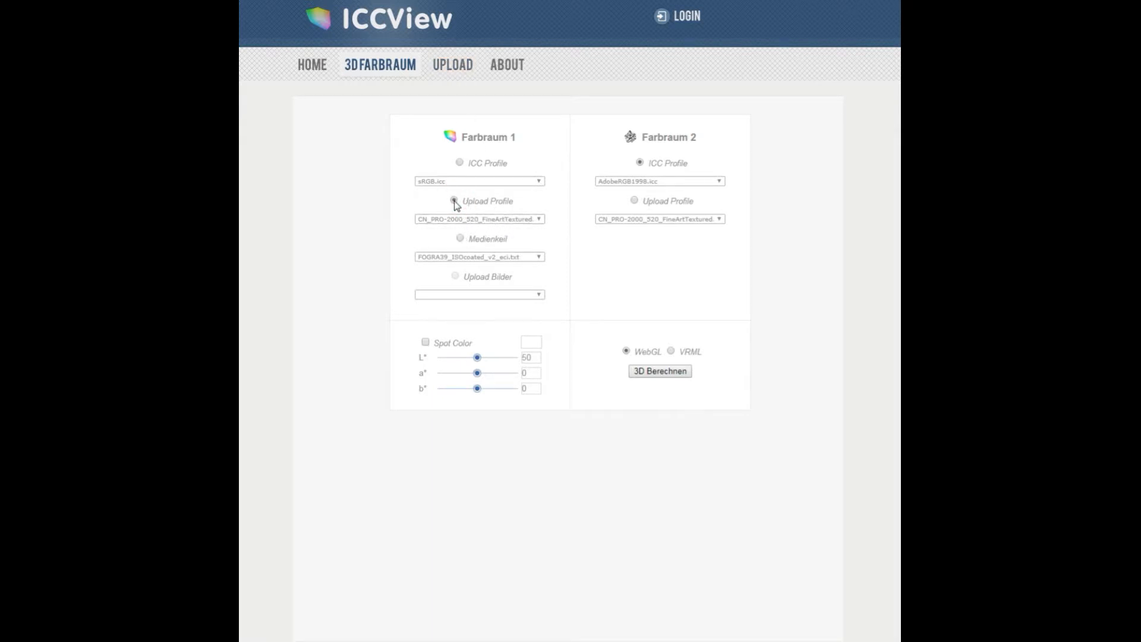
left_click(453, 201)
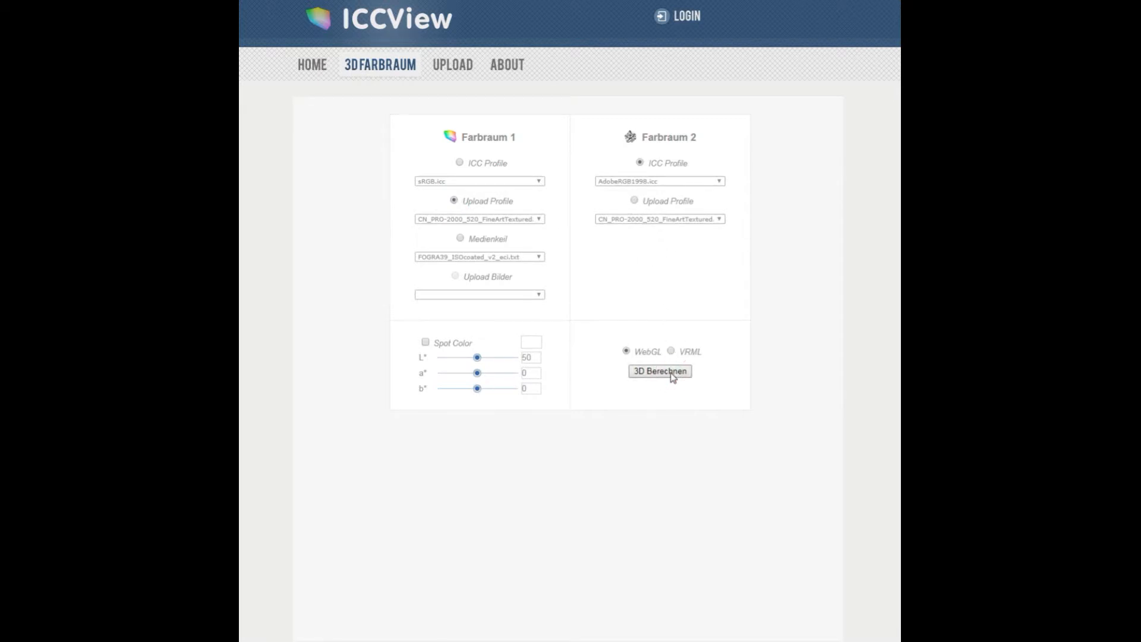
left_click(657, 371)
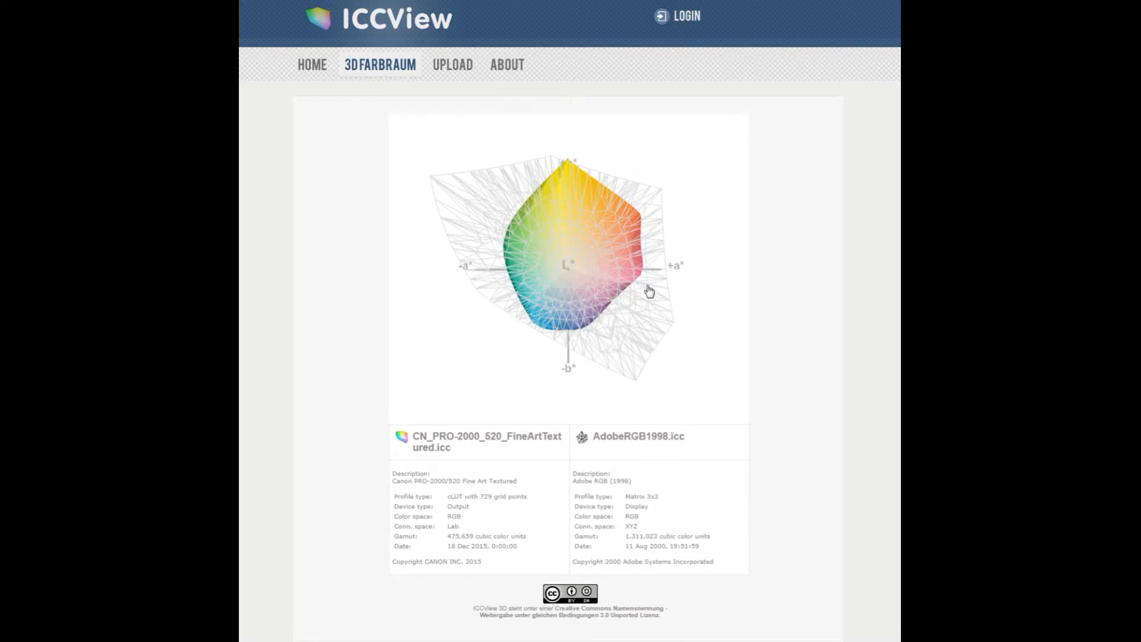
- Orbit the CN_PRO-2000 gamut plot to see the coloured solid inside the AdobeRGB1998 wireframe
left_click_drag(648, 291, 677, 217)
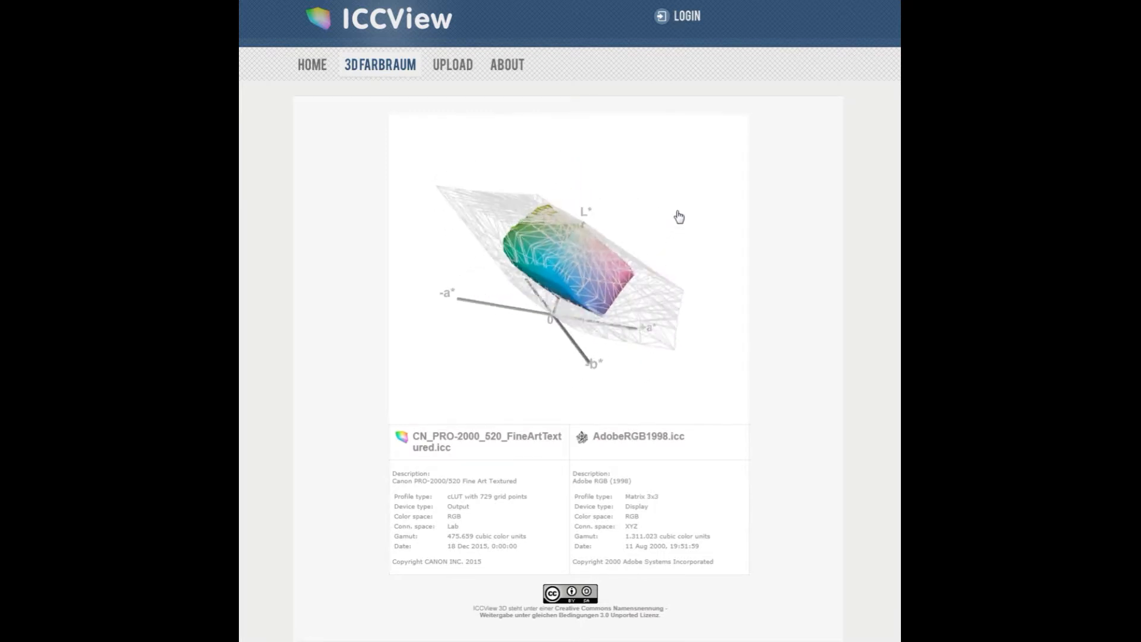
left_click_drag(679, 216, 707, 138)
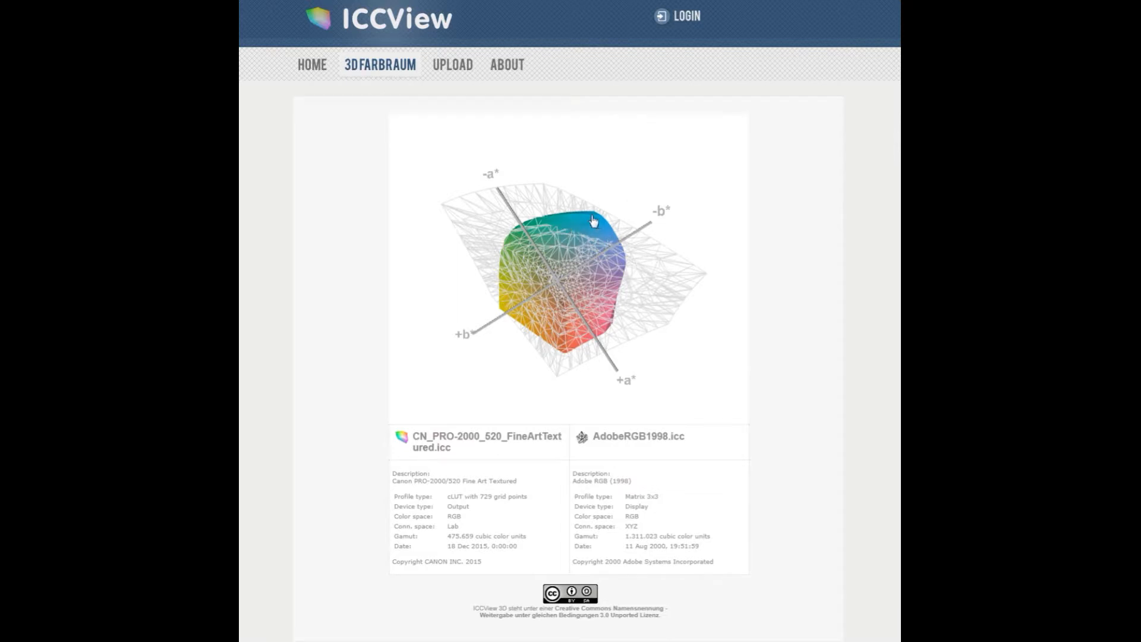
left_click_drag(593, 220, 626, 201)
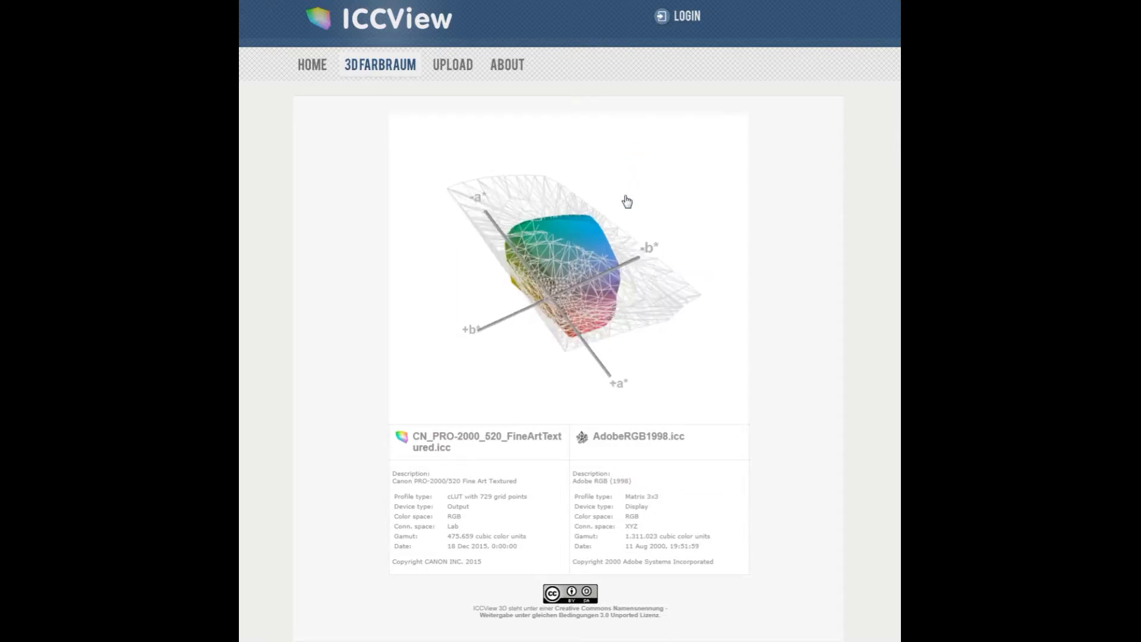
left_click_drag(627, 201, 527, 274)
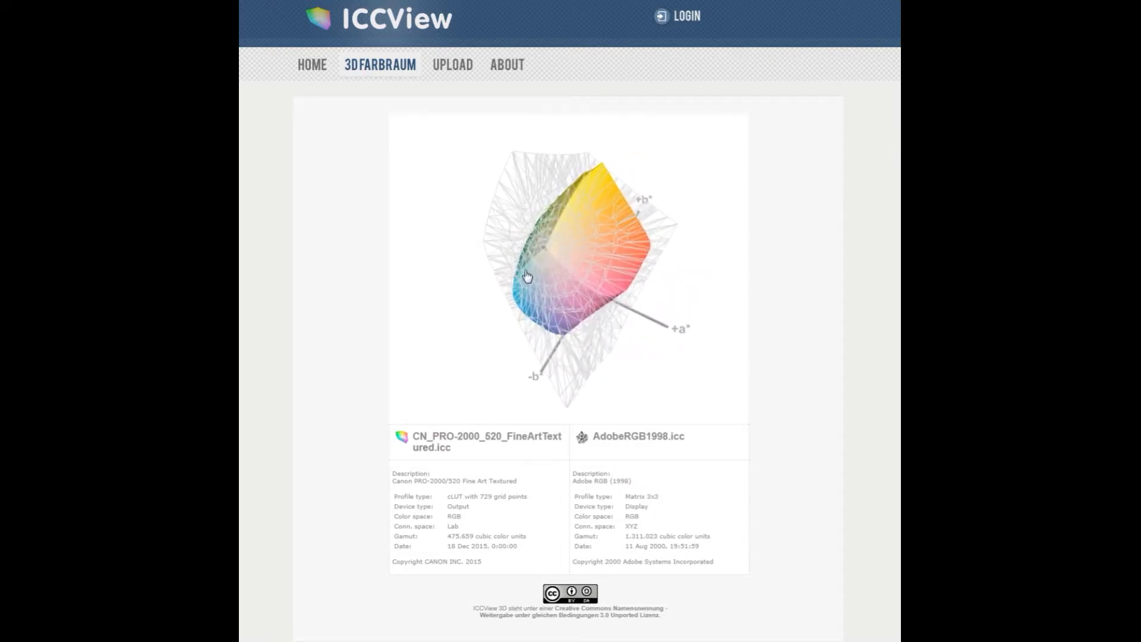
left_click_drag(527, 275, 582, 309)
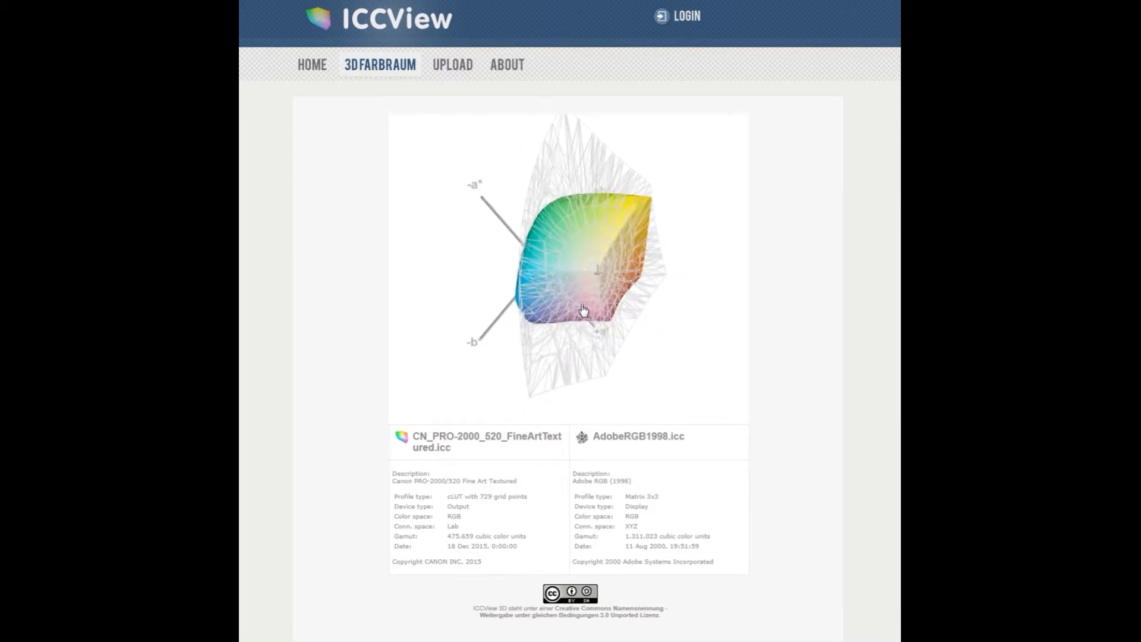
left_click_drag(583, 310, 566, 285)
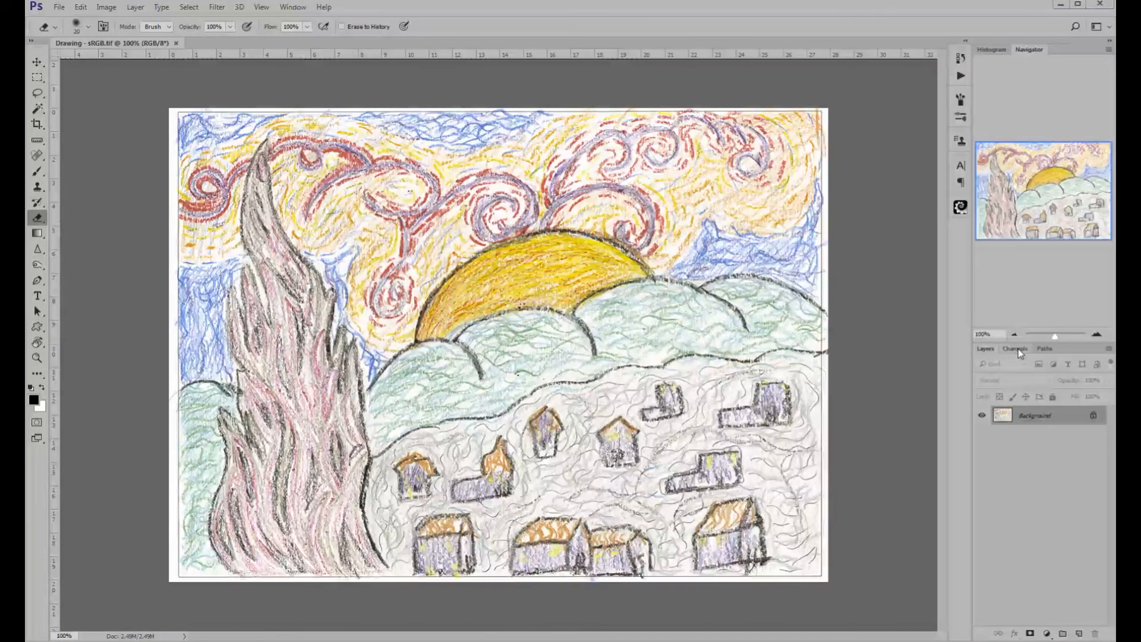
- Show the Channels panel and view the drawing's Red channel alone, then Green alone
left_click(1014, 348)
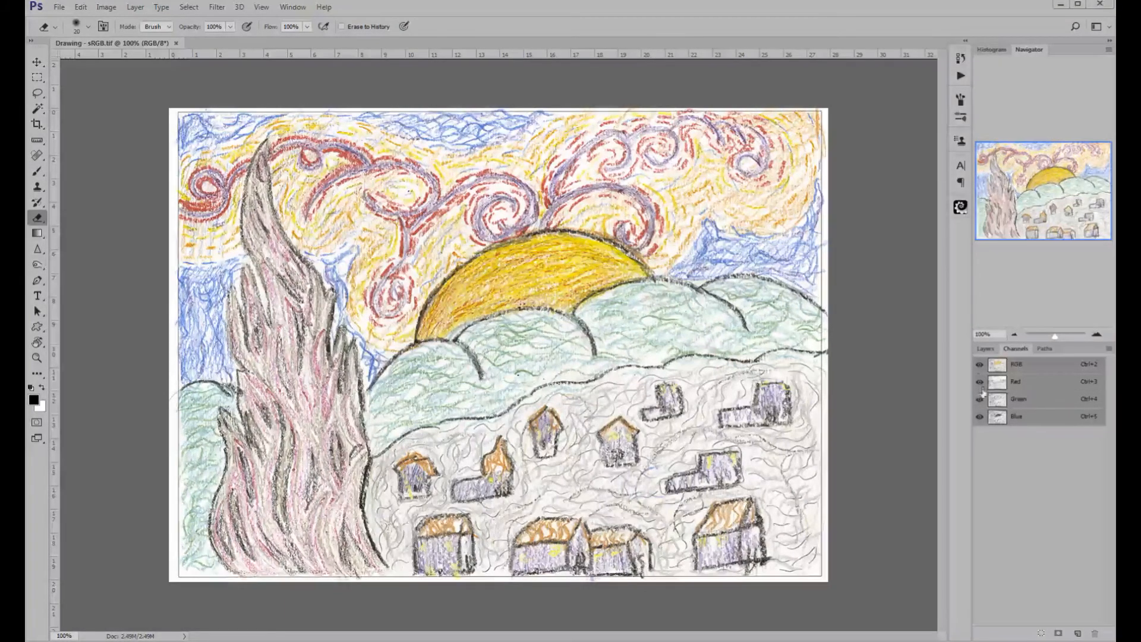
left_click(978, 364)
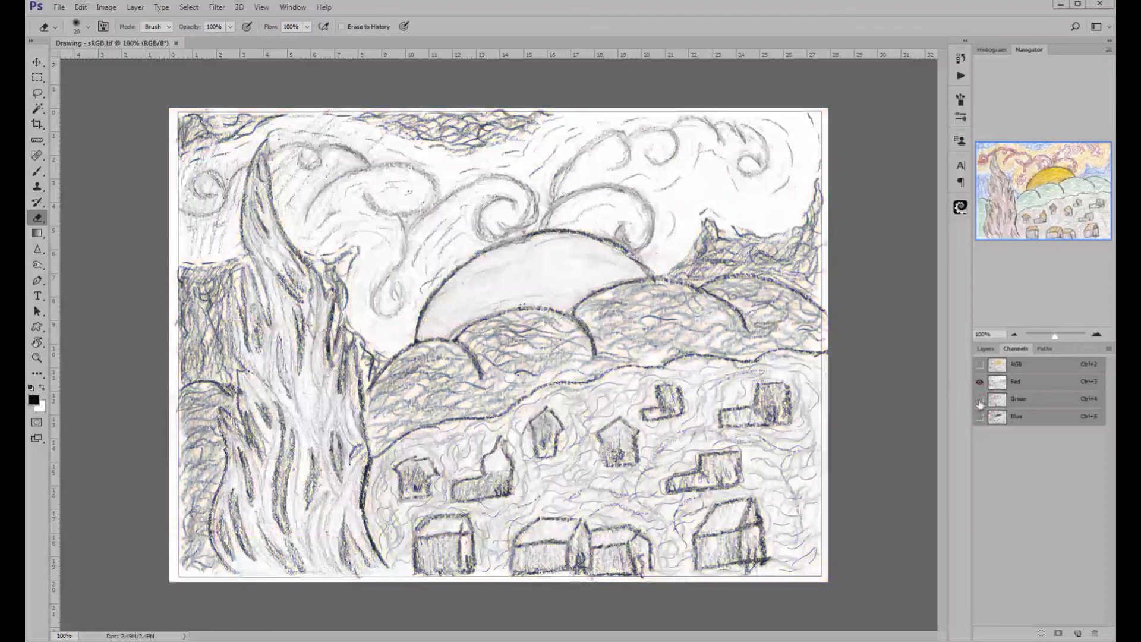
left_click(980, 381)
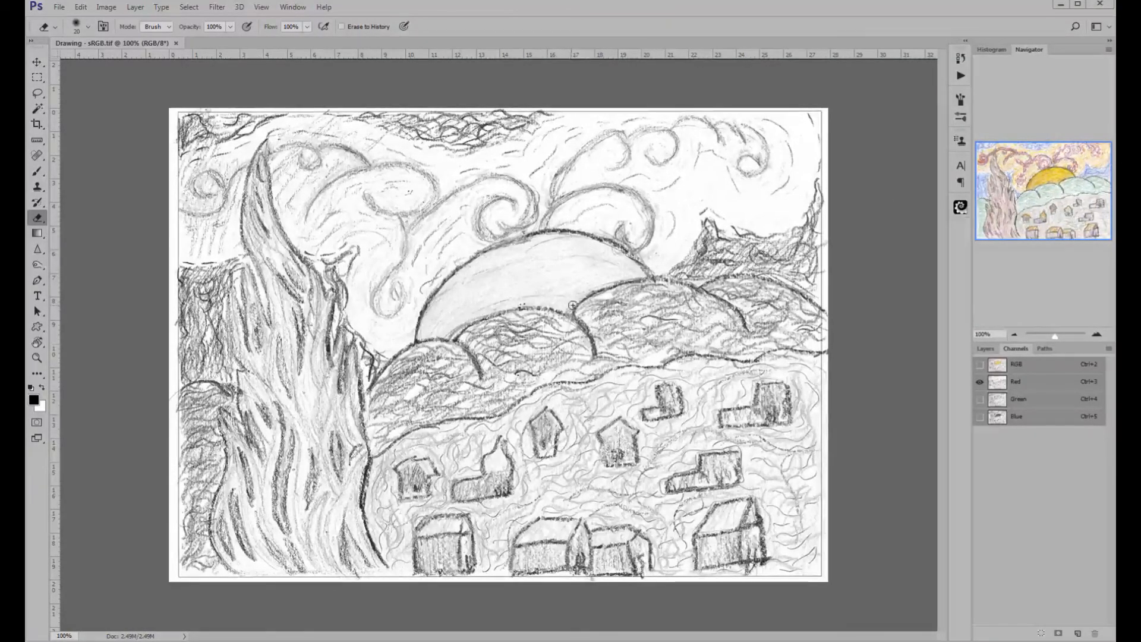
left_click(980, 400)
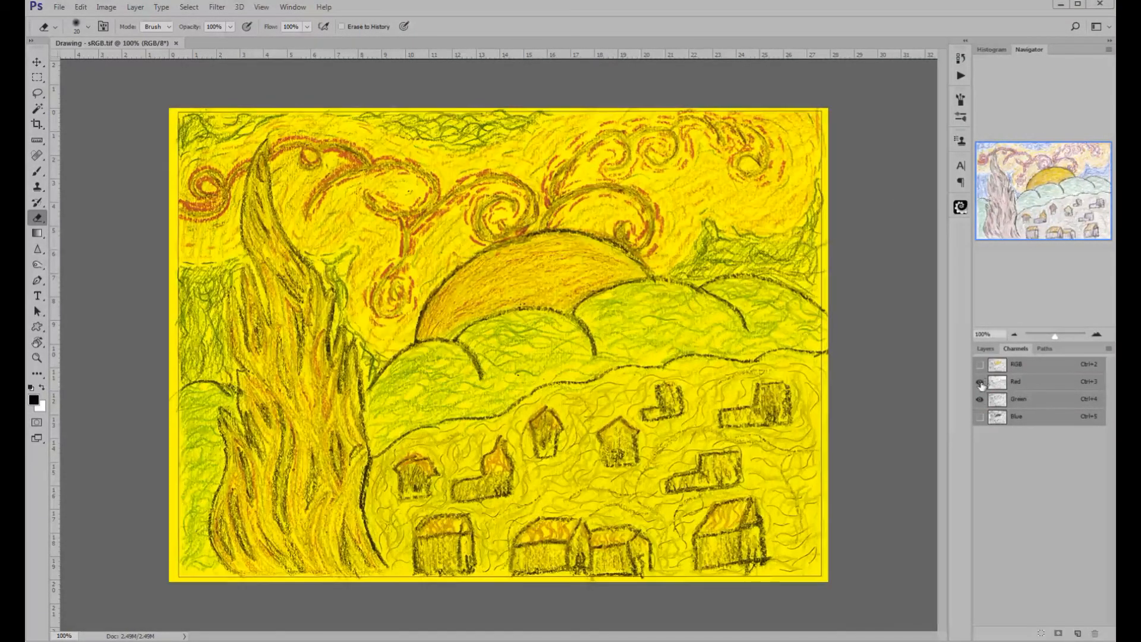
left_click(981, 364)
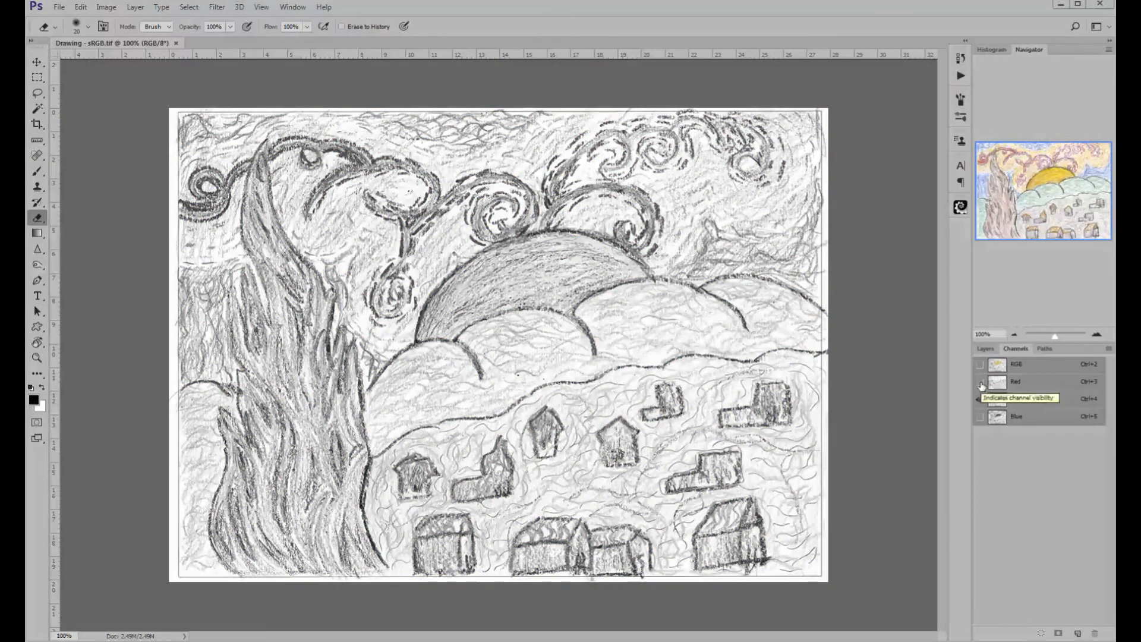
- Toggle Red and Green with Blue, ending with only the Blue channel visible
left_click(980, 382)
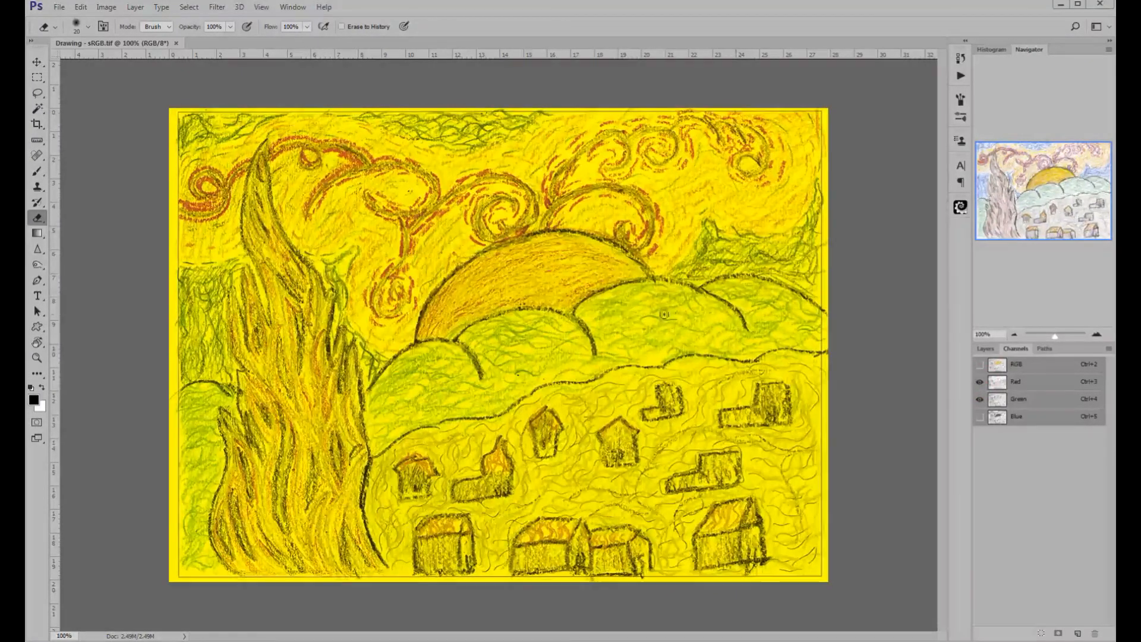
left_click(981, 416)
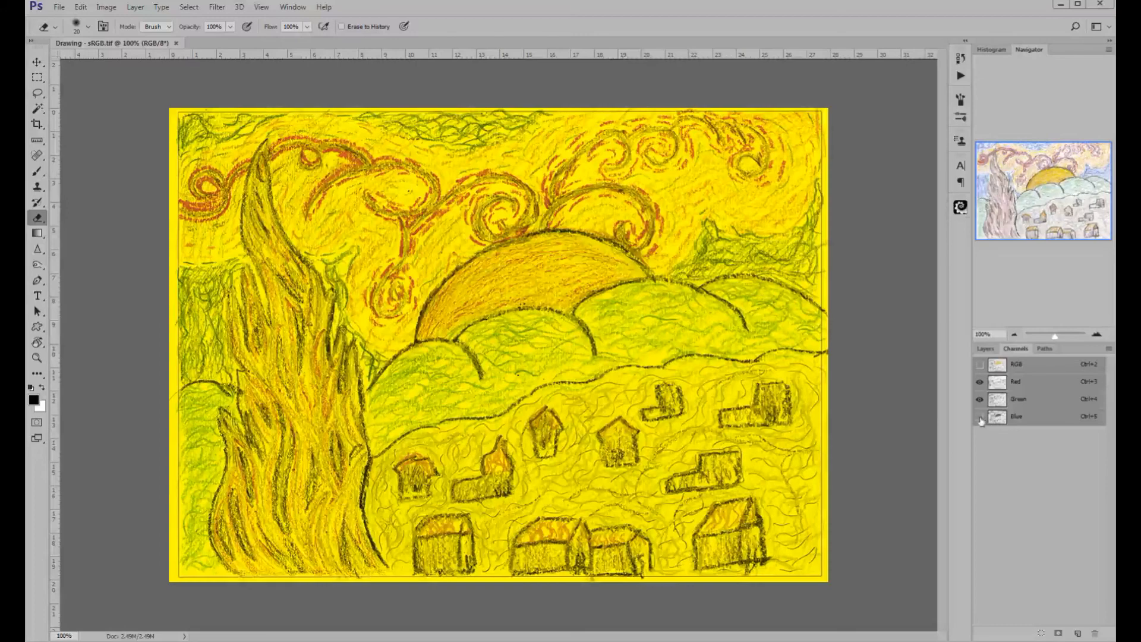
left_click(980, 382)
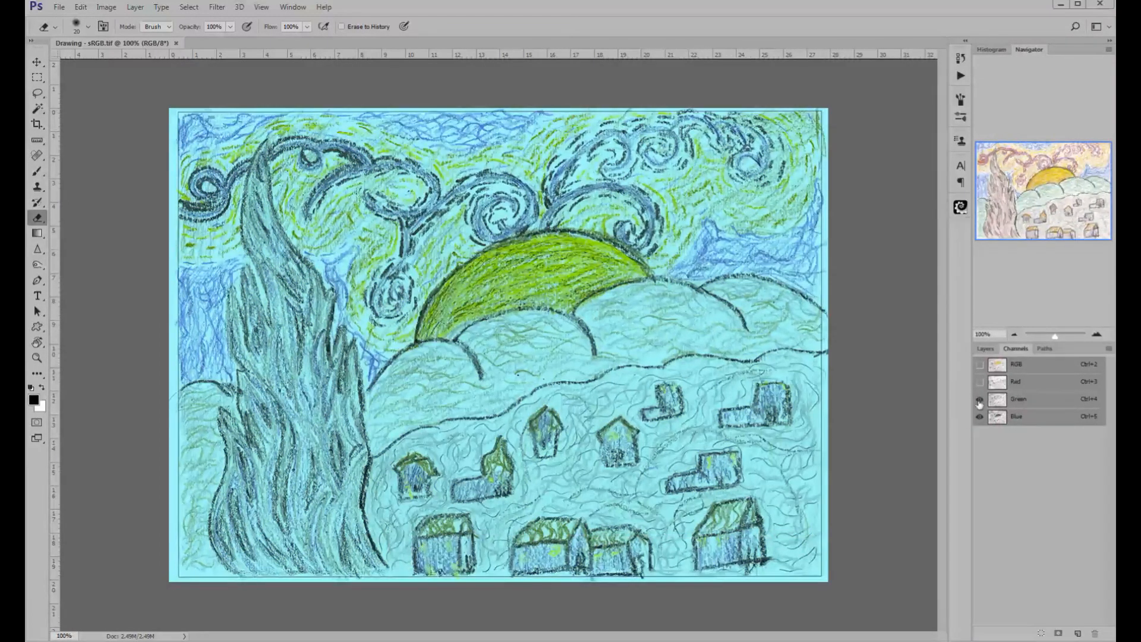
left_click(980, 400)
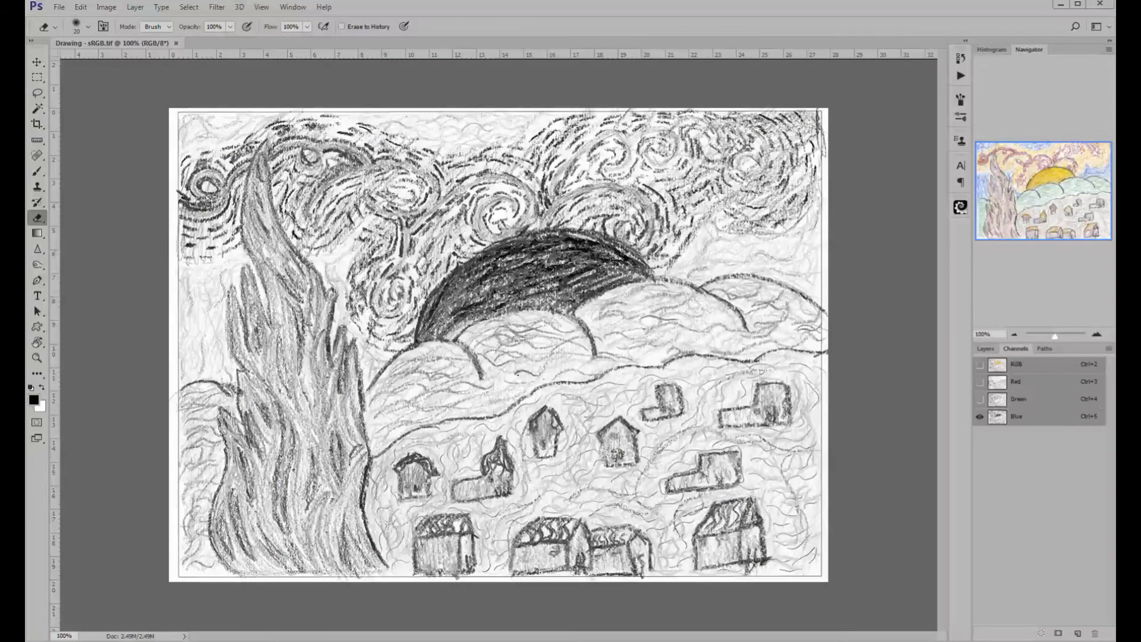